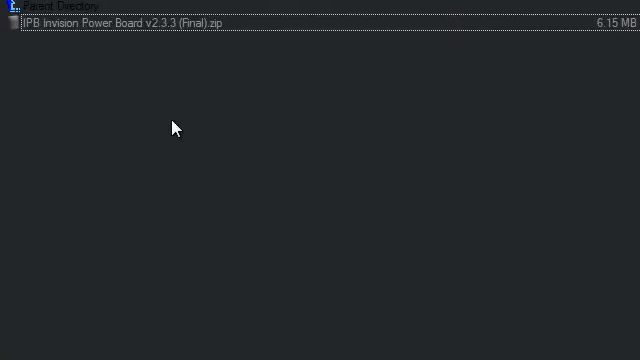
mouse_move(190, 160)
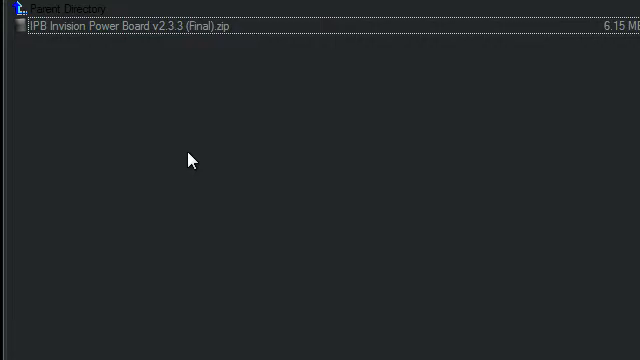
mouse_move(212, 118)
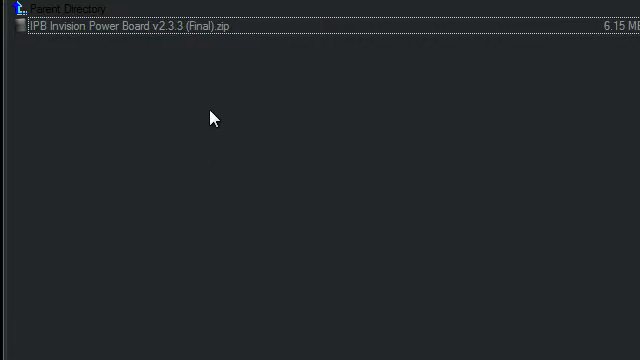
mouse_move(204, 112)
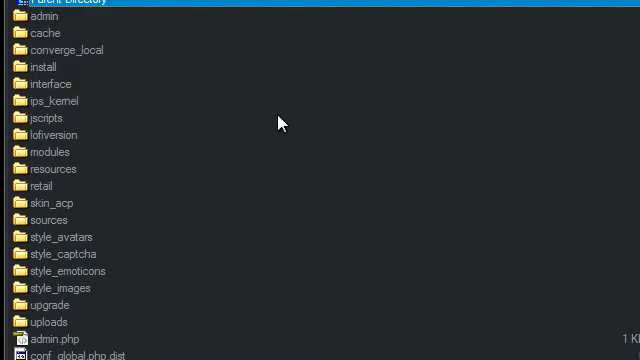
mouse_move(224, 132)
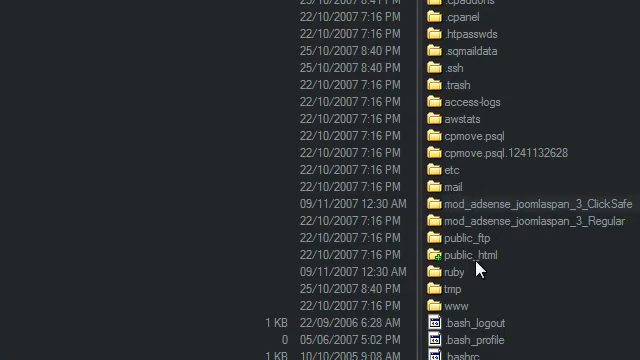
- Enter the remote public_html folder and browse the forum folder's Invision Power Board files
double_click(468, 256)
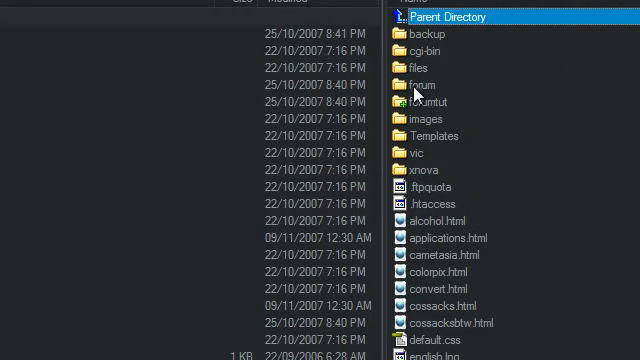
mouse_move(416, 110)
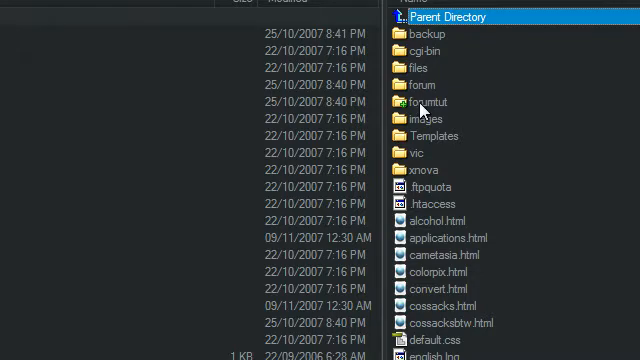
scroll(down, 3)
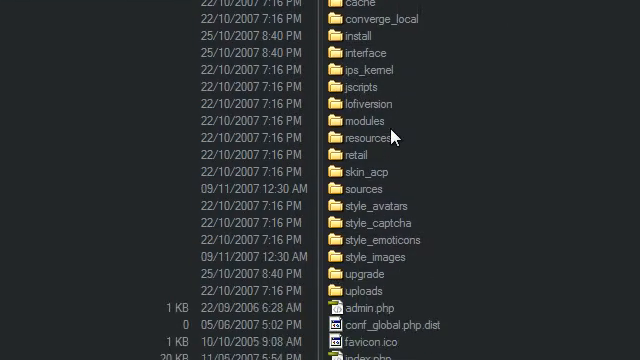
scroll(up, 3)
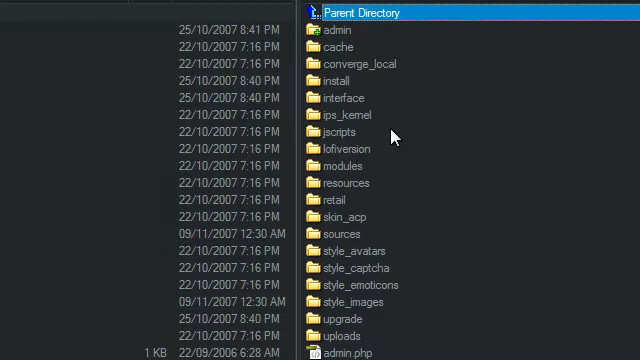
scroll(down, 3)
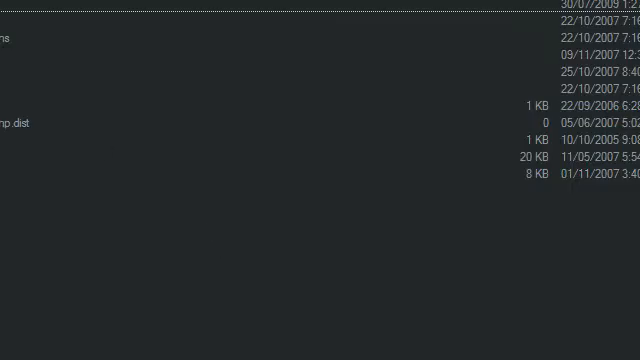
- Select the local forum files and transfer them to the remote forum folder
click(40, 88)
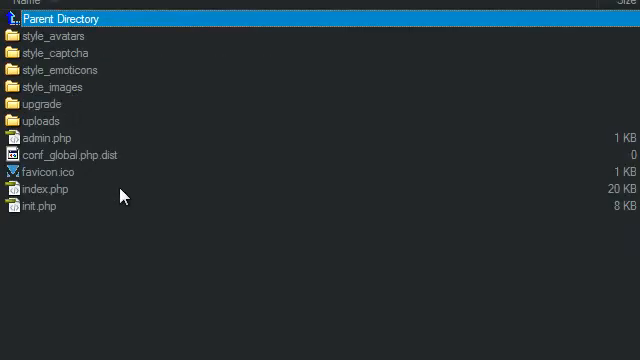
mouse_move(308, 182)
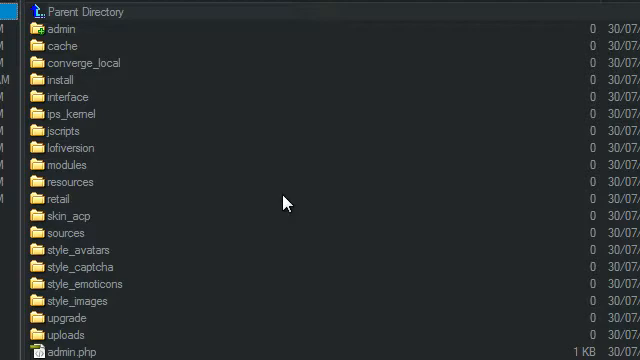
mouse_move(284, 200)
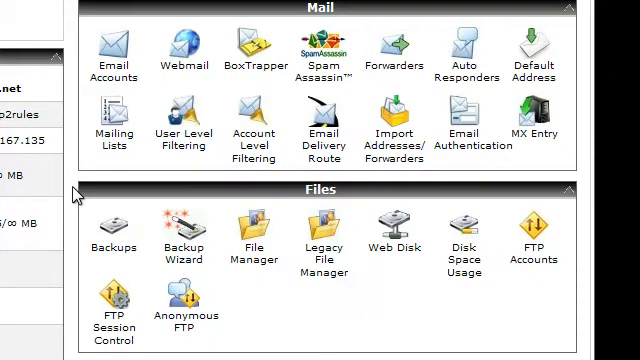
- From cPanel's MySQL Databases page, add the new database op2rules_tut
scroll(down, 3)
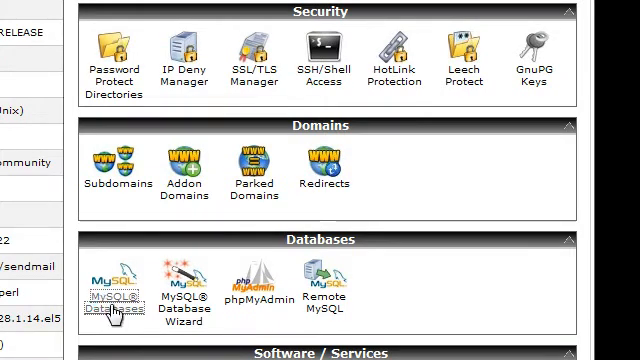
click(112, 300)
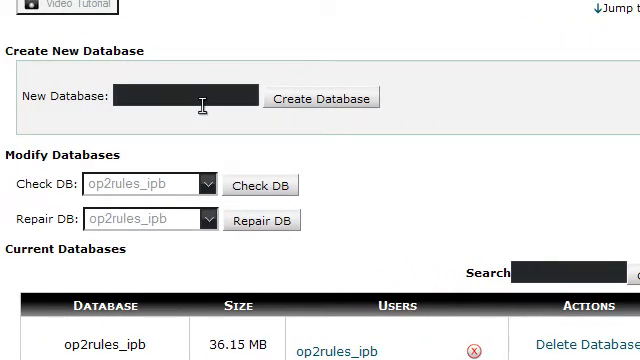
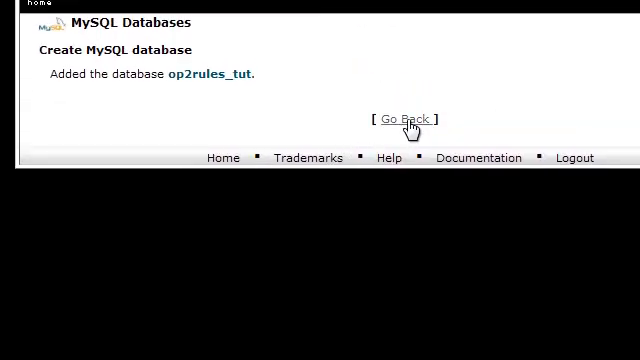
- Create the MySQL user tutuser with its password entered twice
click(404, 120)
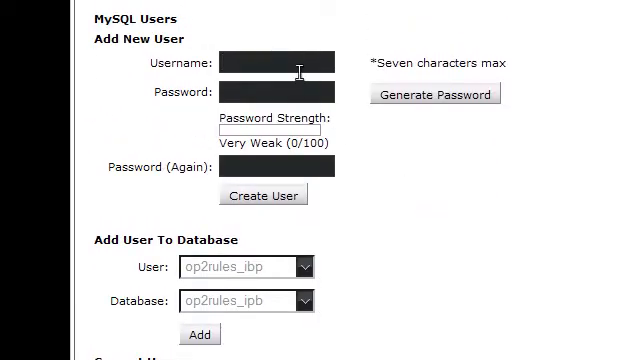
click(280, 62)
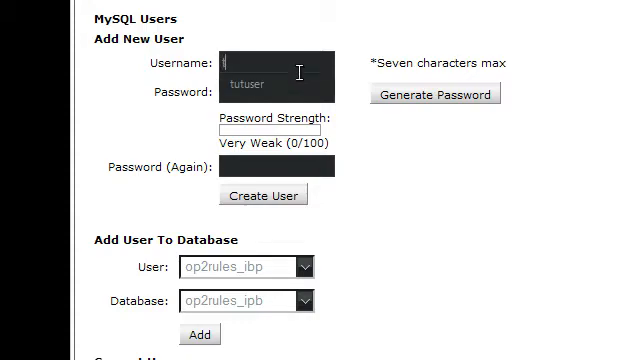
text(tutuser)
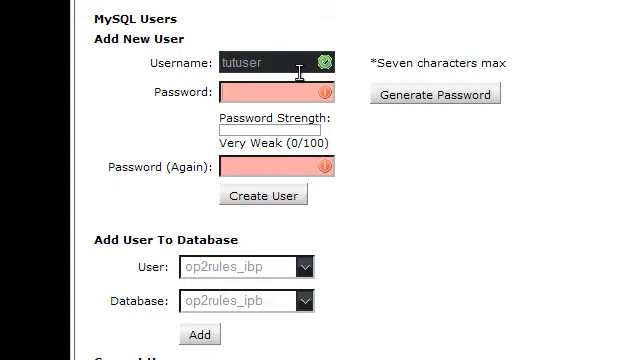
mouse_move(300, 90)
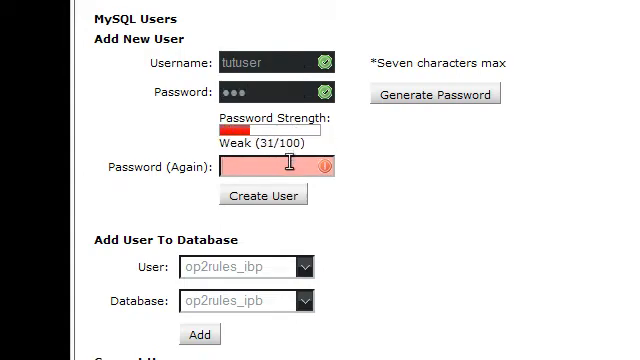
text(•••)
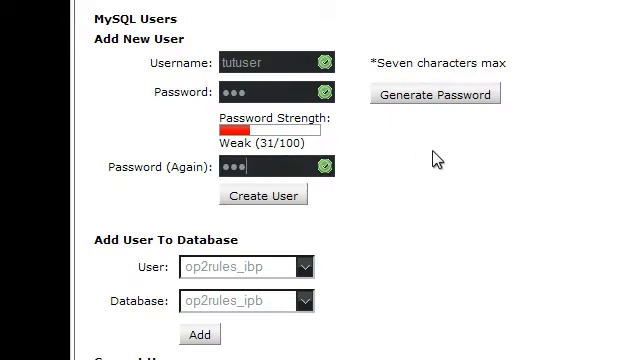
mouse_move(440, 158)
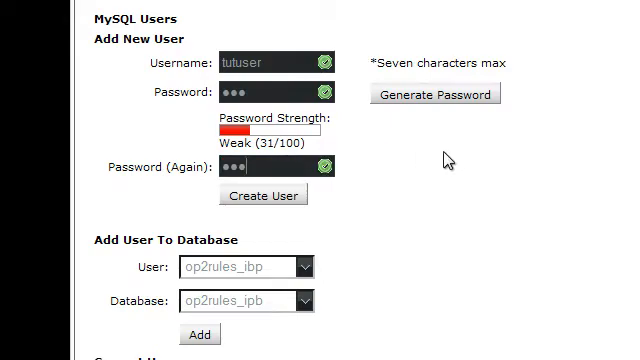
mouse_move(440, 176)
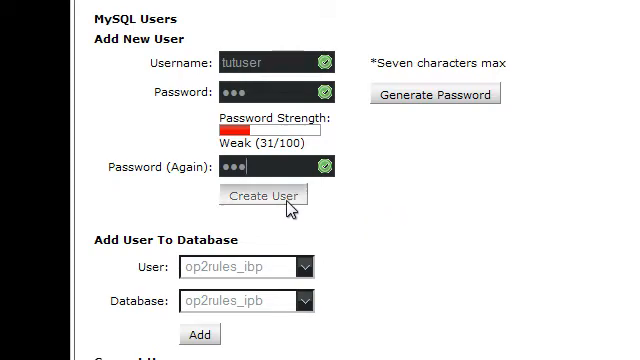
click(264, 196)
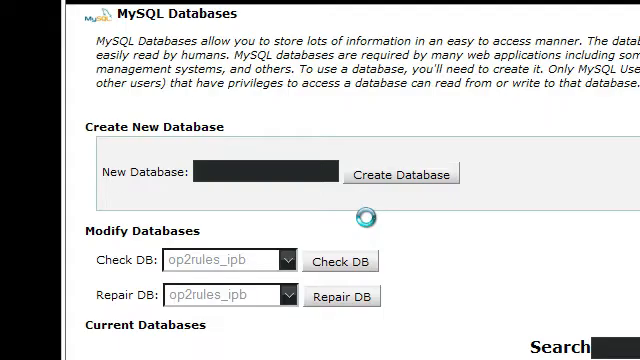
- Add user op2rules_tutuser to the op2rules_tut database
scroll(down, 3)
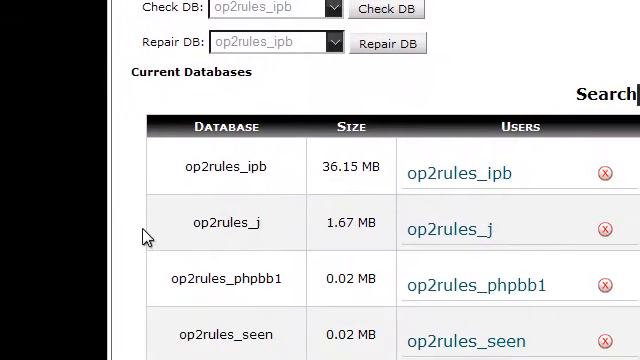
scroll(down, 3)
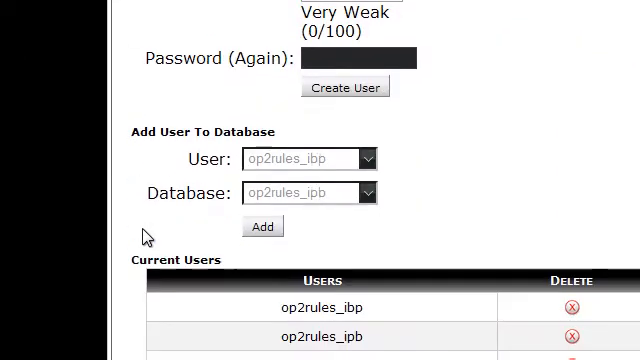
scroll(down, 3)
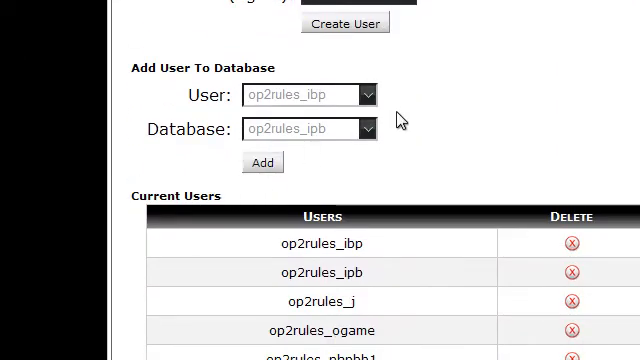
click(368, 96)
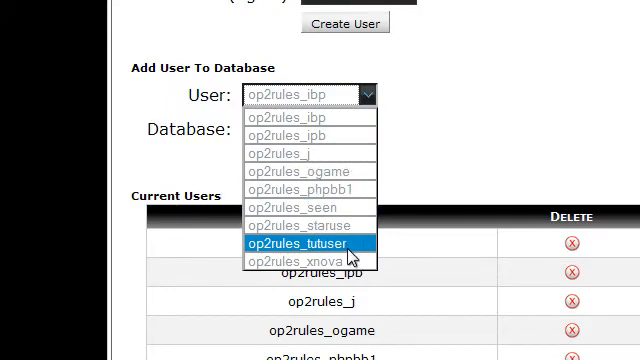
click(304, 244)
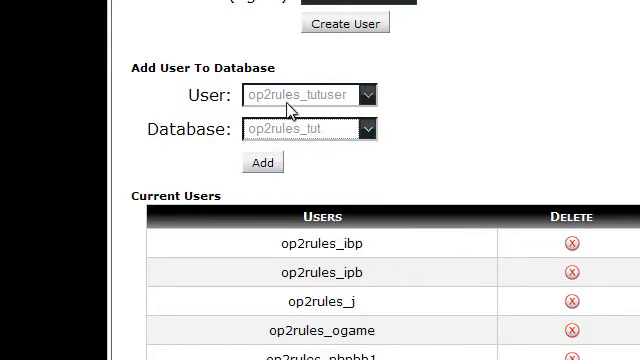
click(262, 164)
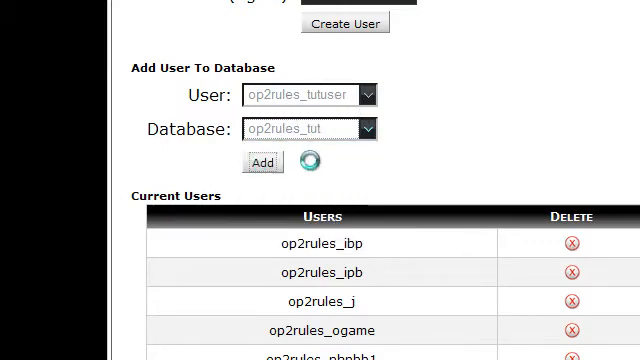
click(264, 162)
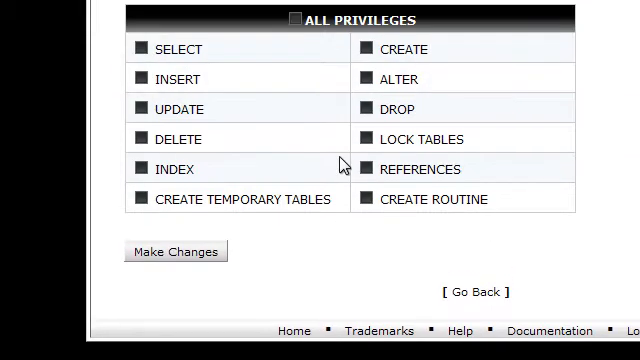
- Grant the user ALL PRIVILEGES, apply the changes and return to the database page
click(292, 20)
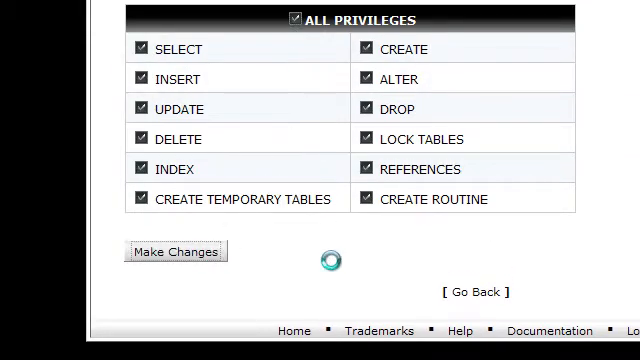
click(176, 252)
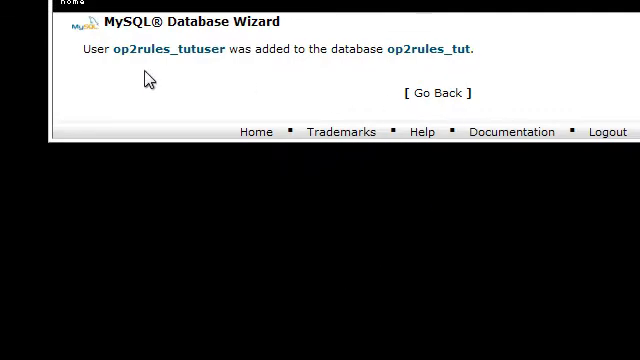
mouse_move(436, 94)
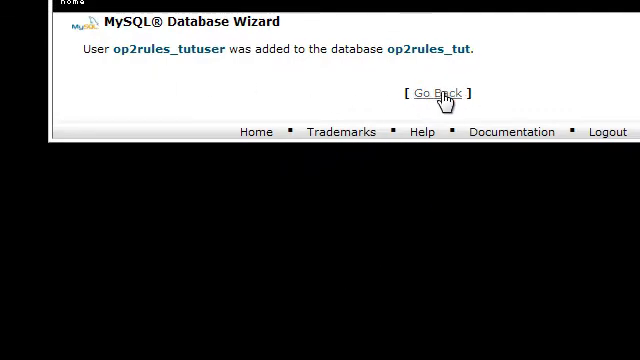
click(438, 94)
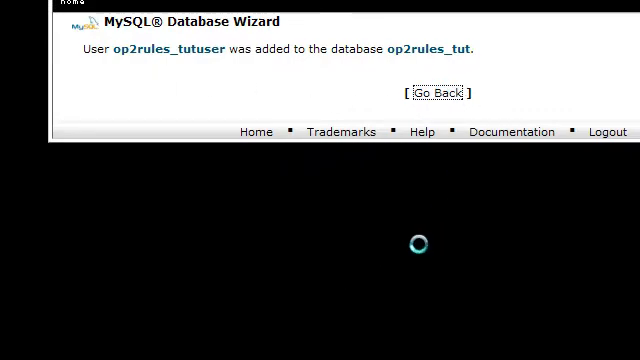
click(436, 92)
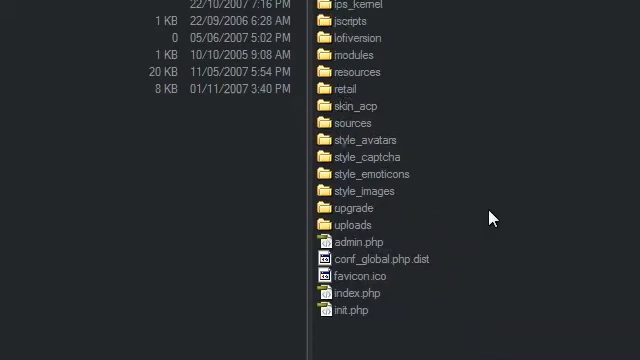
- Rename the server file conf_global.php.dist to conf_global.php
click(348, 258)
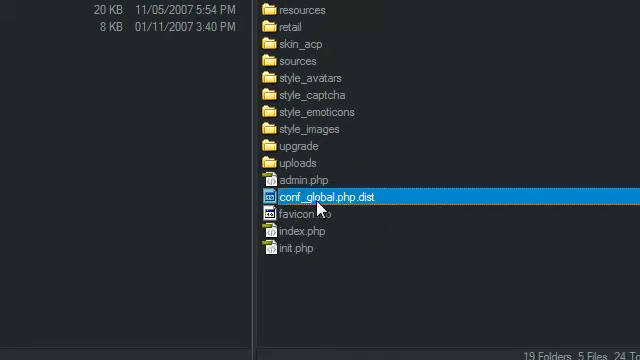
right_click(320, 196)
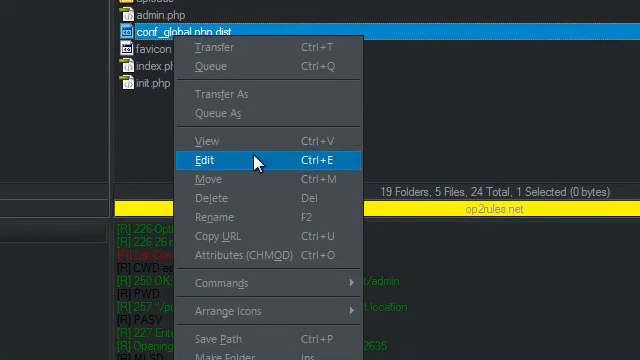
mouse_move(256, 216)
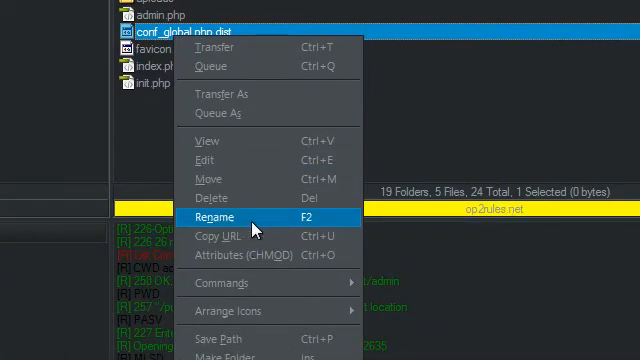
click(224, 216)
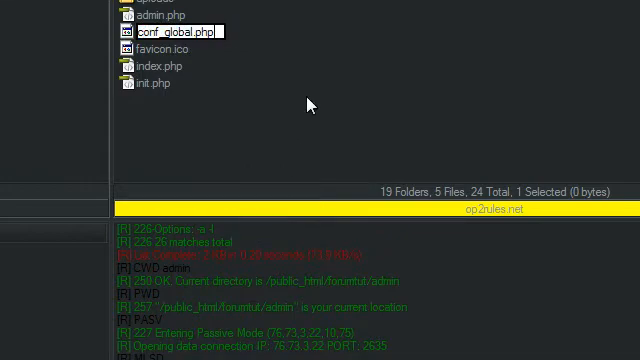
key(Return)
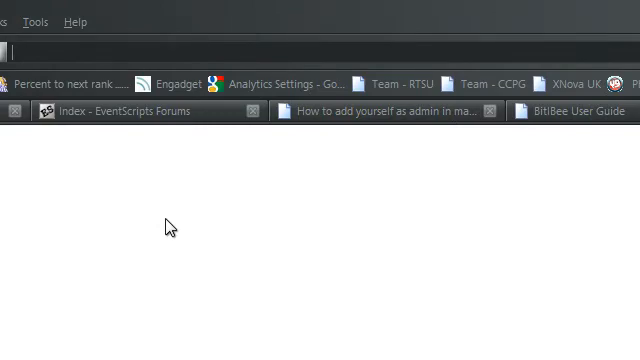
mouse_move(88, 82)
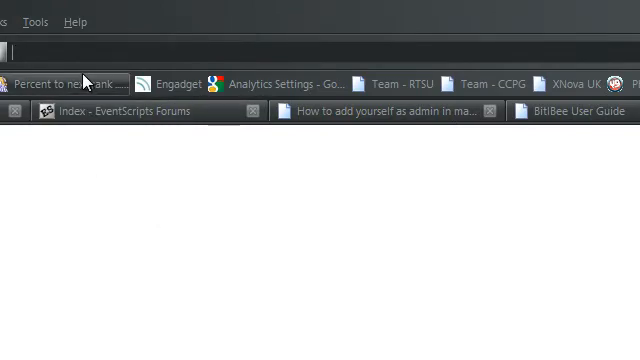
- Load the forum installer by entering op2rules.net/ and the install path in the address bar
text(op2rules.net)
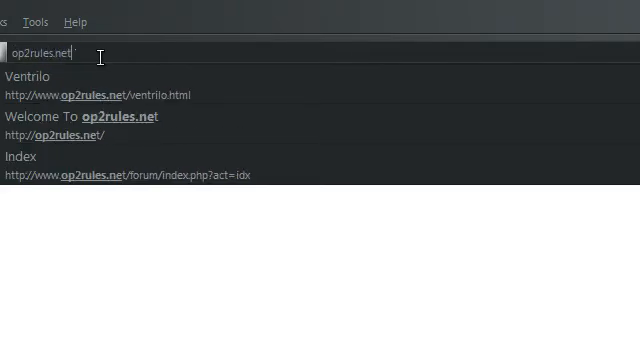
text(/)
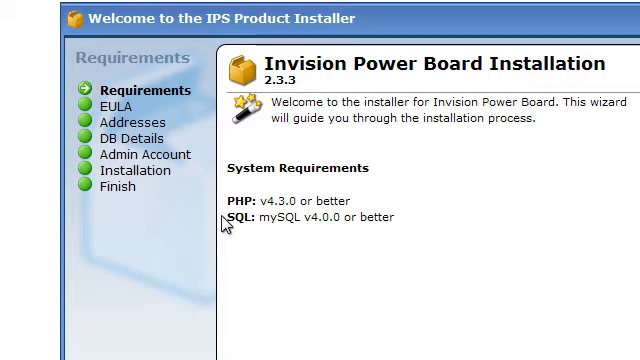
- Enter SQL host localhost, database op2rules_tut, user op2rules_tutuser and password, then continue
scroll(down, 3)
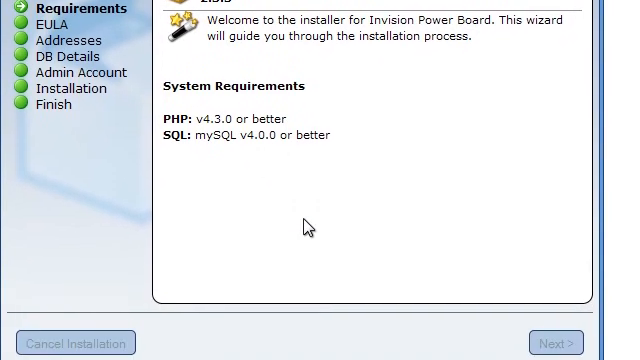
scroll(down, 3)
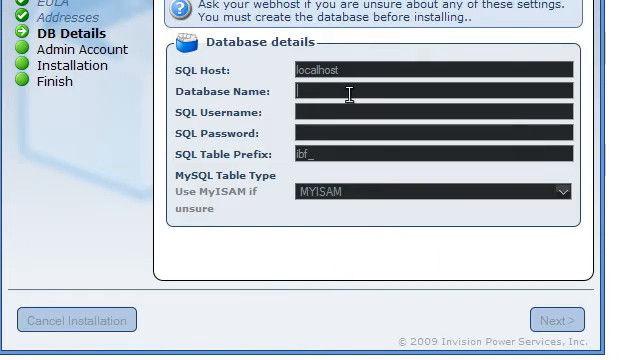
text(op2rules_tut)
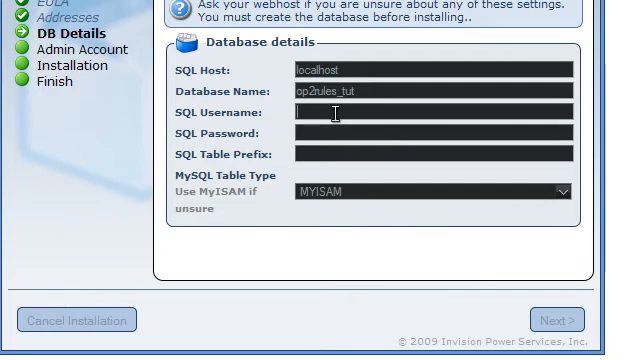
text(op2rules)
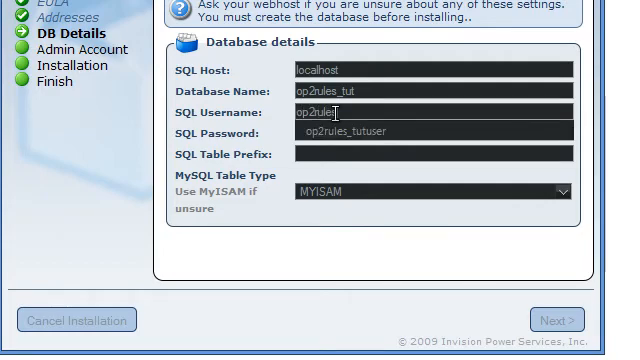
text(_tutuser)
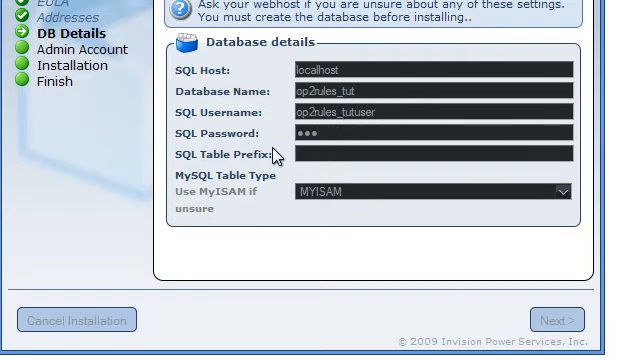
click(554, 320)
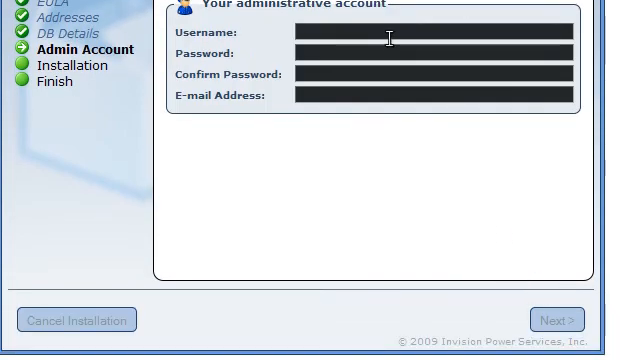
text(Admin)
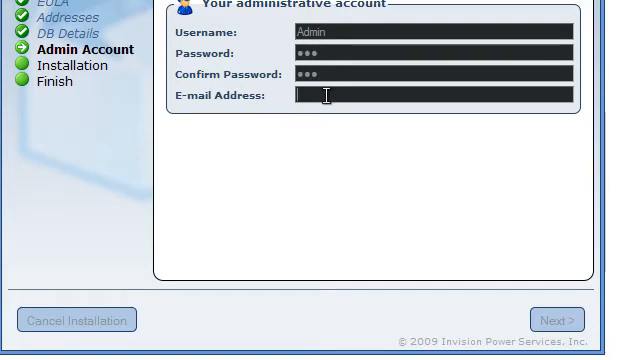
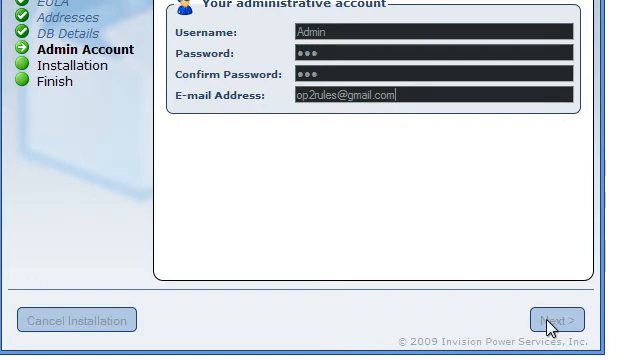
click(548, 320)
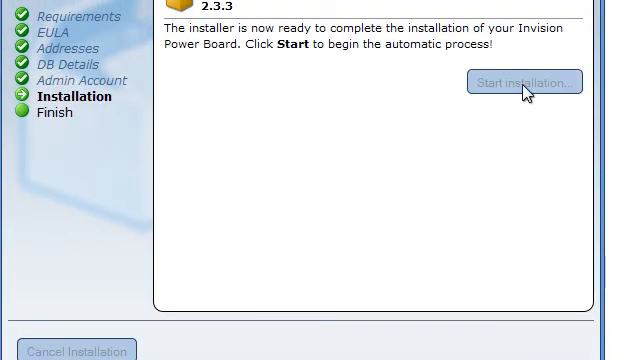
- Start the installation and advance through creating the SQL tables and admin account
click(524, 80)
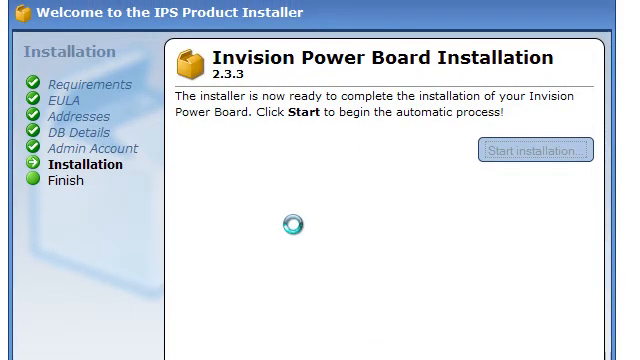
click(536, 160)
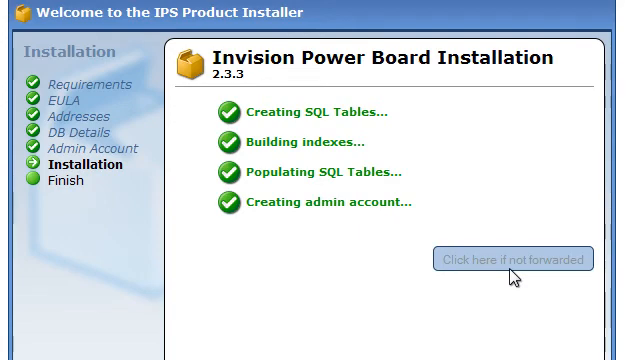
click(510, 260)
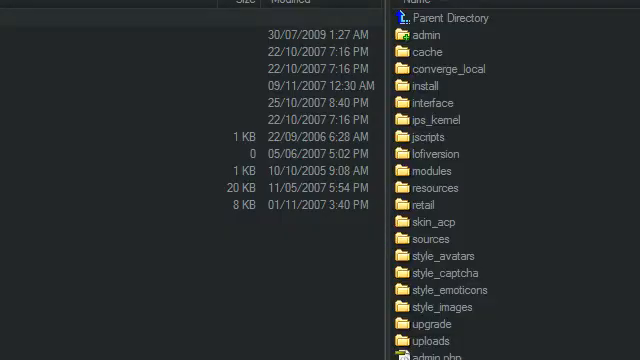
- Bring up the Attributes (CHMOD) permission settings for admin.php on the server
click(304, 234)
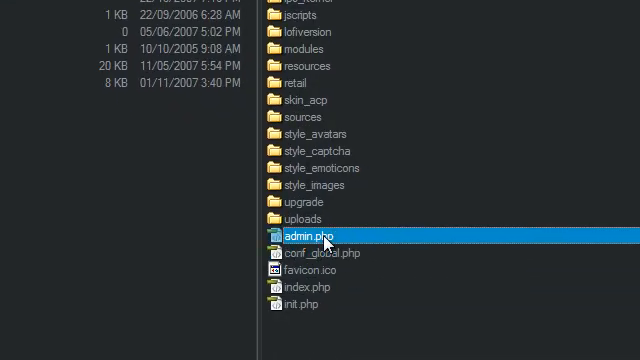
mouse_move(420, 308)
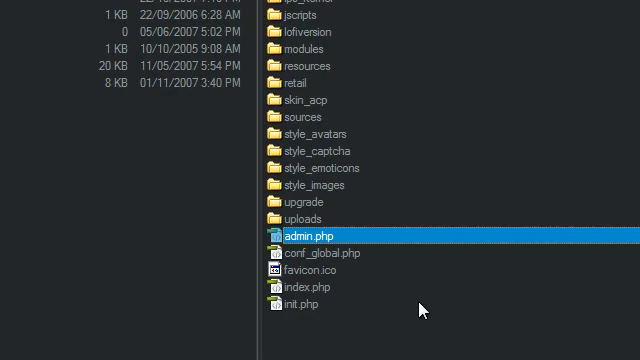
right_click(288, 164)
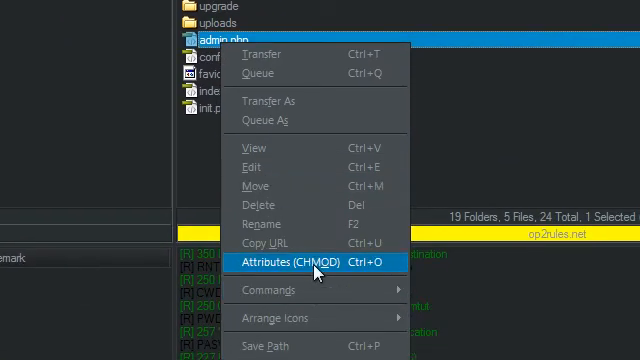
click(288, 262)
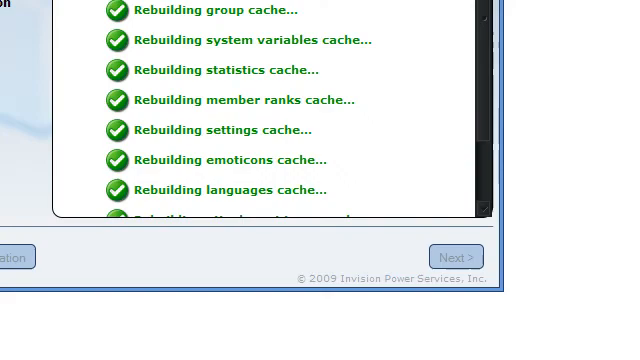
- Review the cache rebuild list and finish the installation so the new board loads
scroll(up, 3)
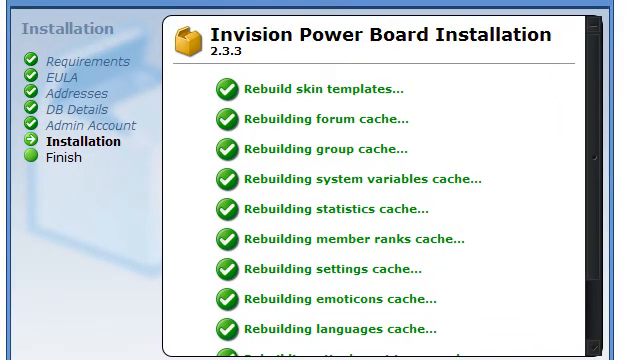
scroll(down, 3)
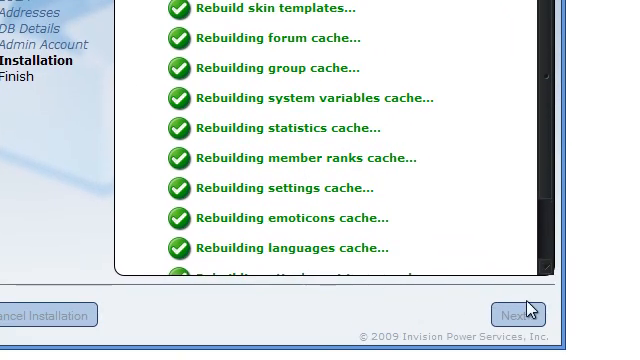
click(516, 314)
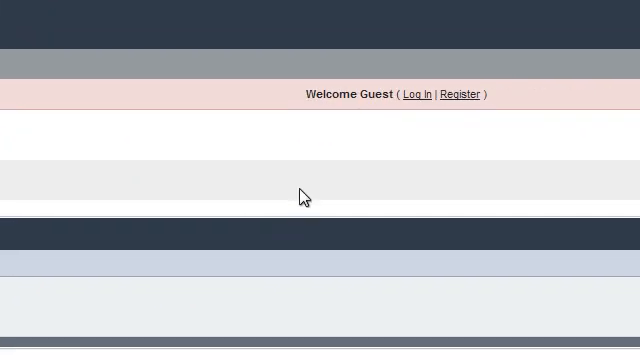
- Log in as Admin and skip the redirect wait, returning to the board with the Admin CP link
scroll(down, 3)
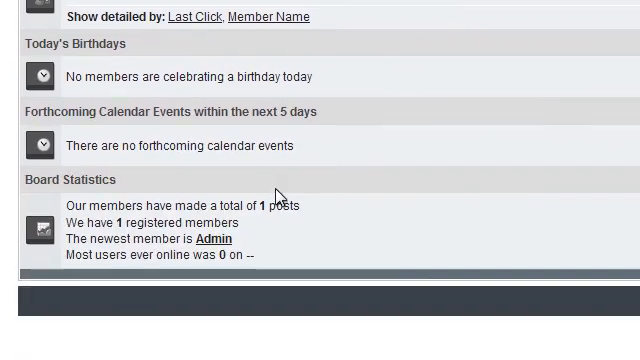
scroll(up, 3)
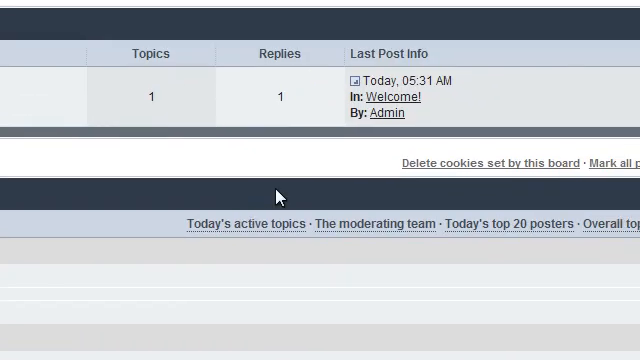
scroll(up, 3)
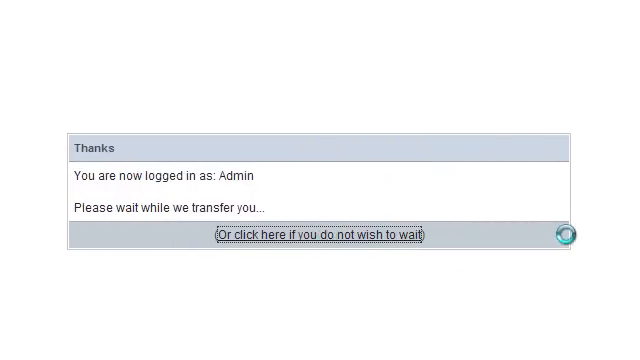
click(320, 236)
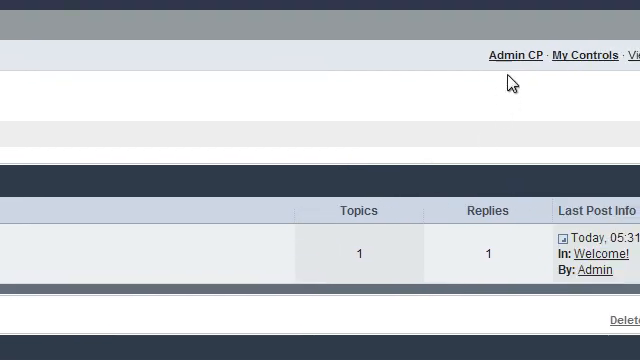
mouse_move(516, 58)
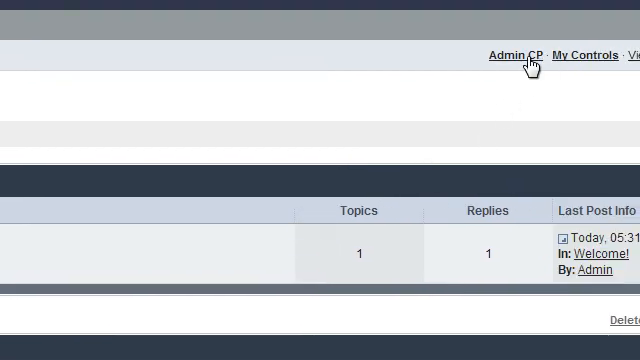